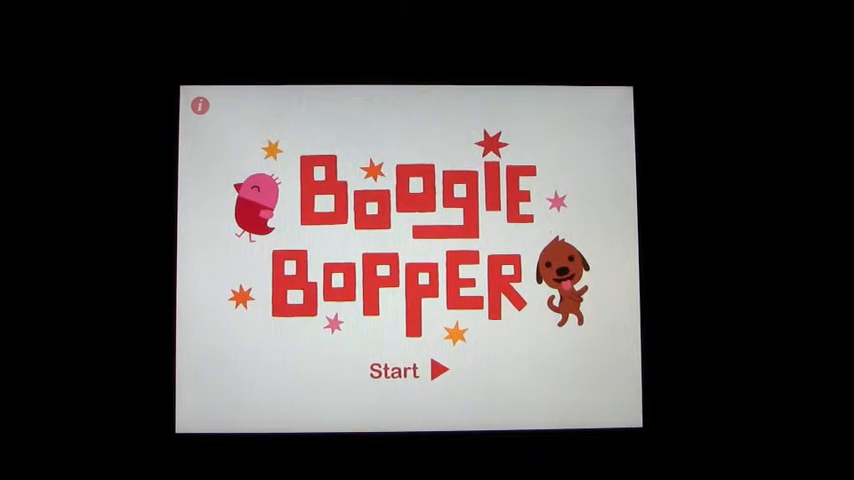
Step: Leave the title screen for the menu with the xylophone and colored-circle activities
click(410, 370)
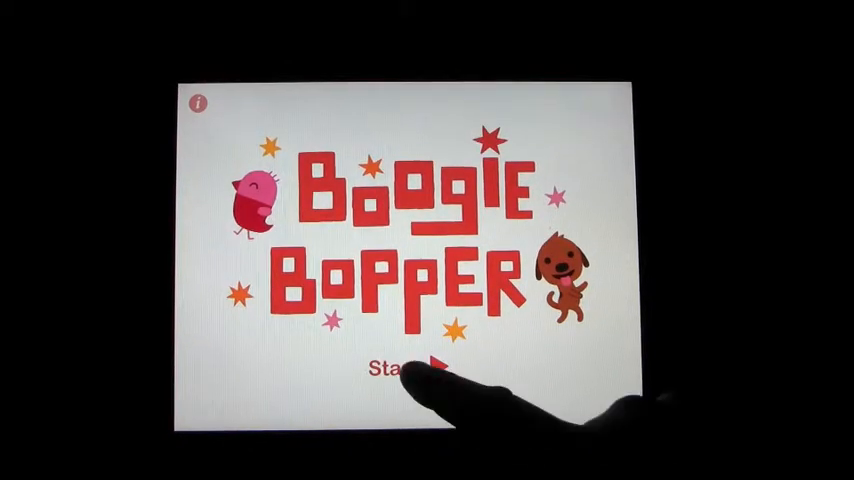
click(420, 368)
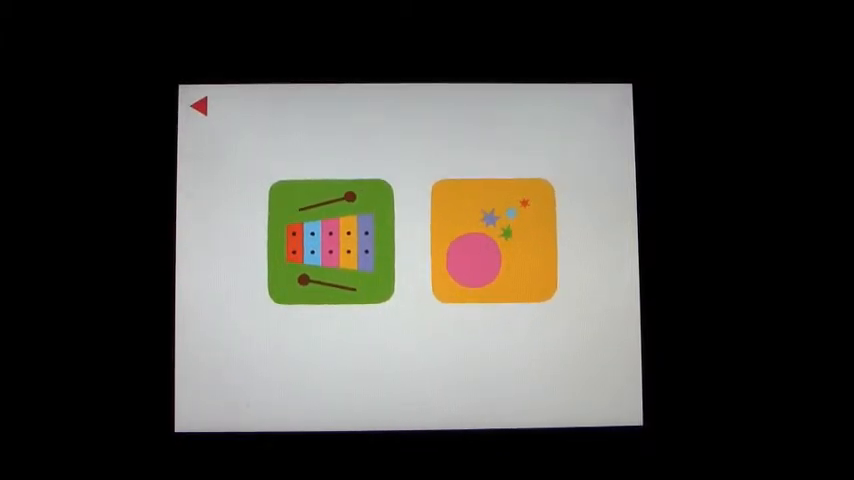
click(489, 238)
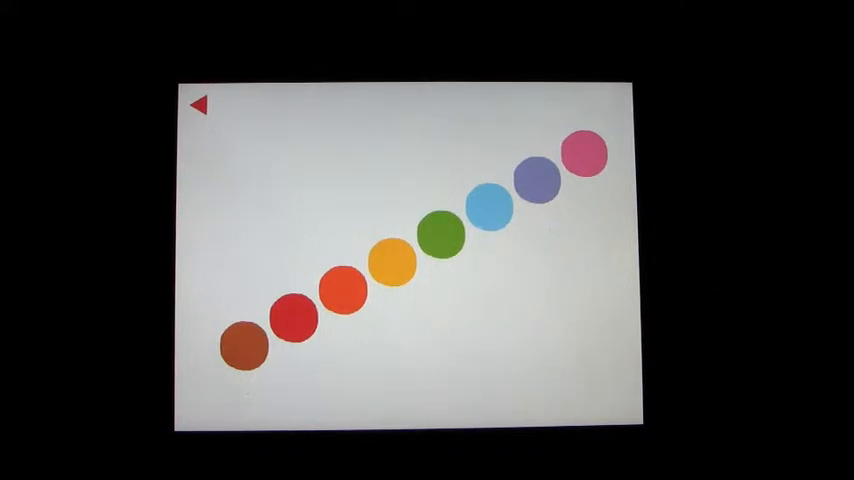
click(585, 155)
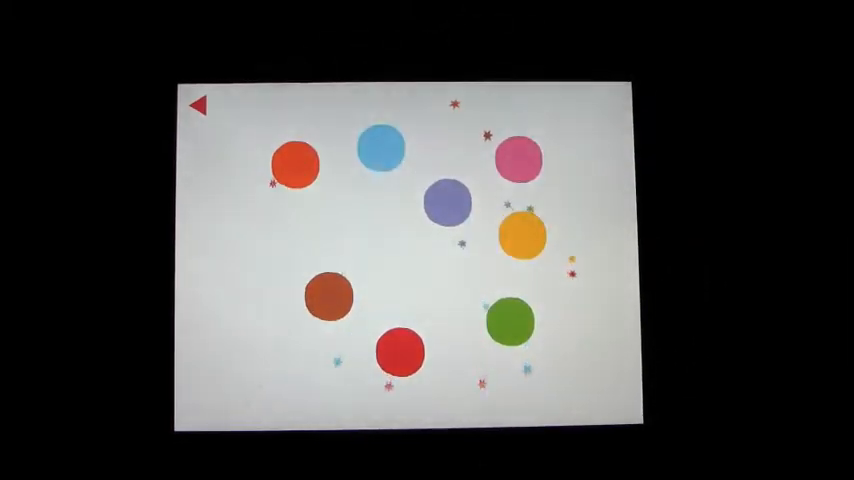
click(294, 165)
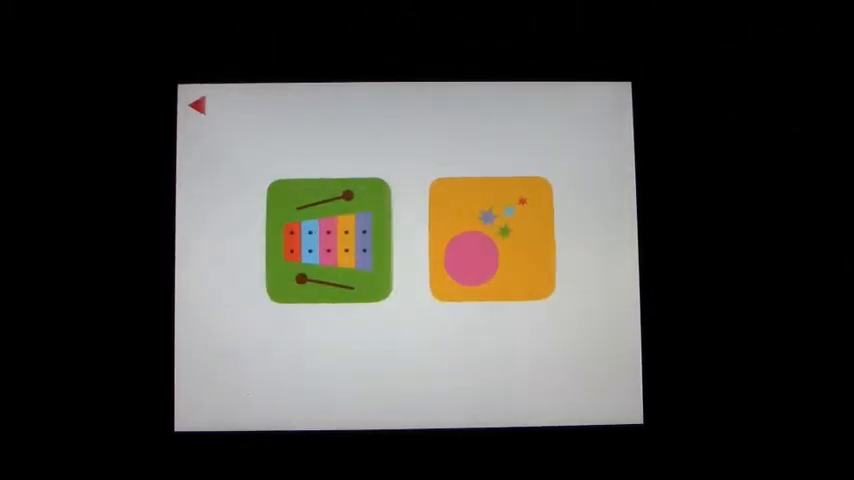
Step: Start the xylophone tile's tap-along song mode with the orange cat
click(488, 240)
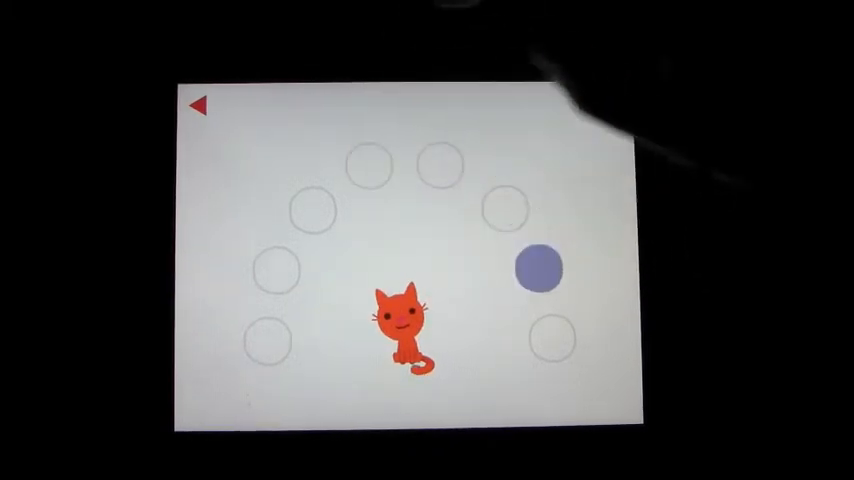
Step: Tap the lit purple and blue note circles along with the cat's song, then the dog's
click(540, 270)
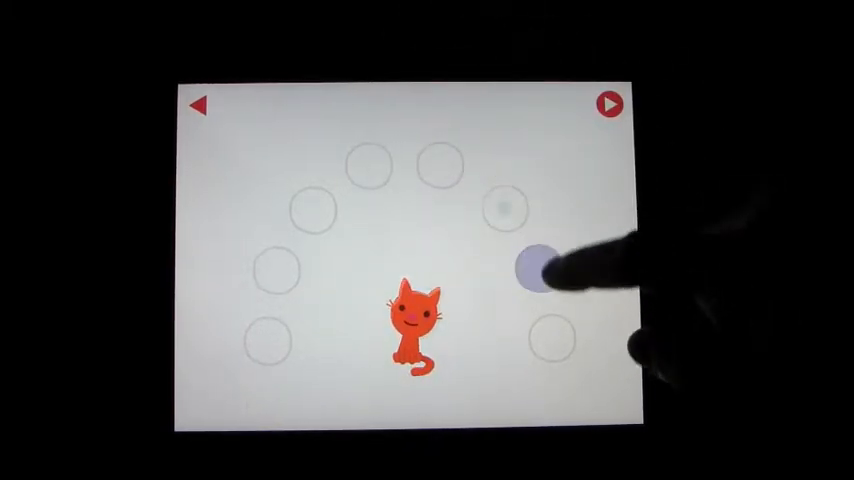
click(508, 210)
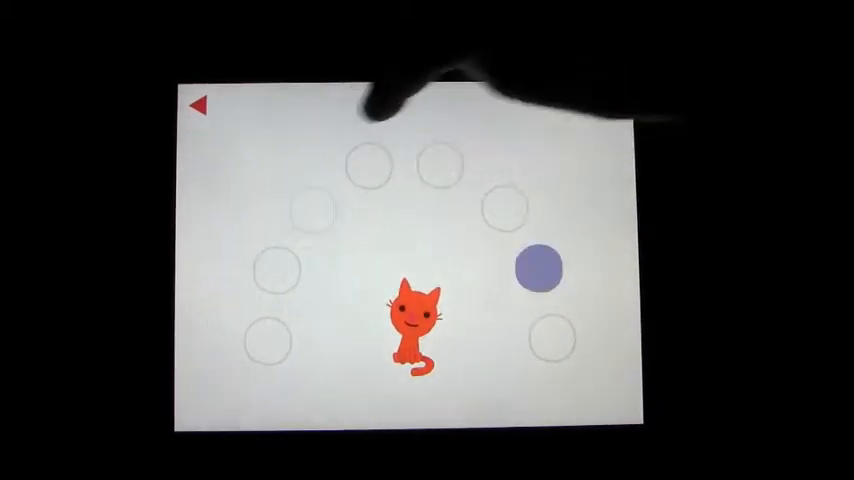
click(538, 269)
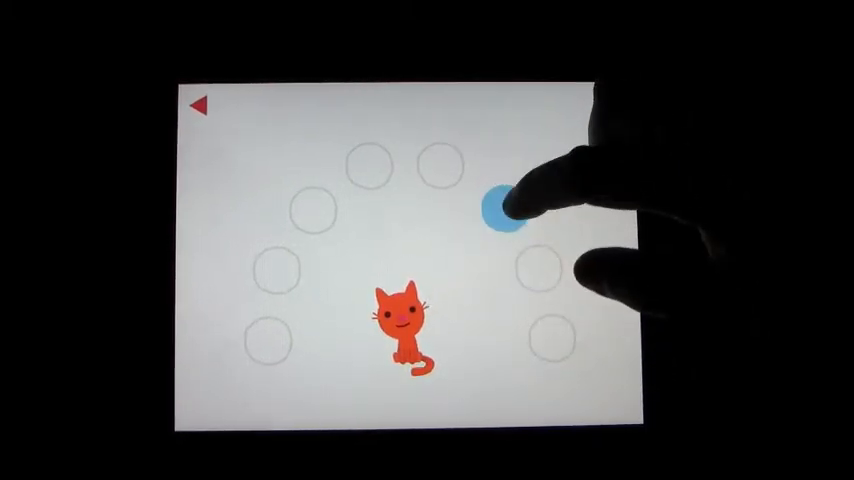
click(502, 206)
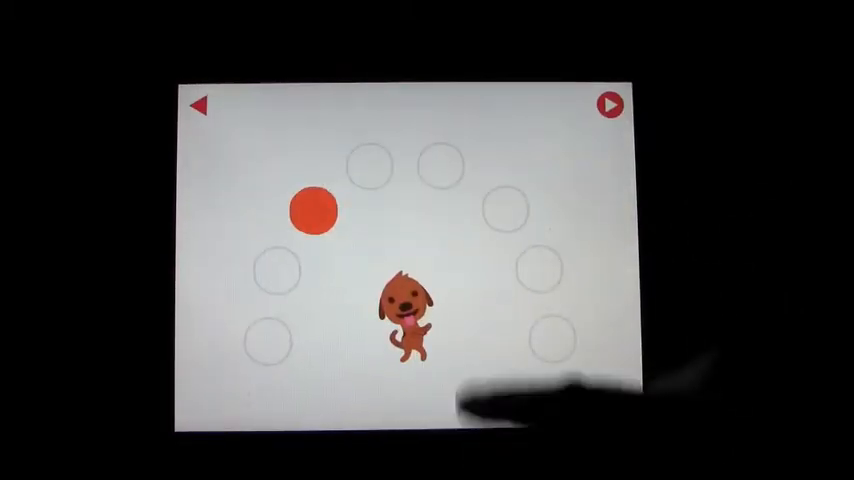
click(535, 275)
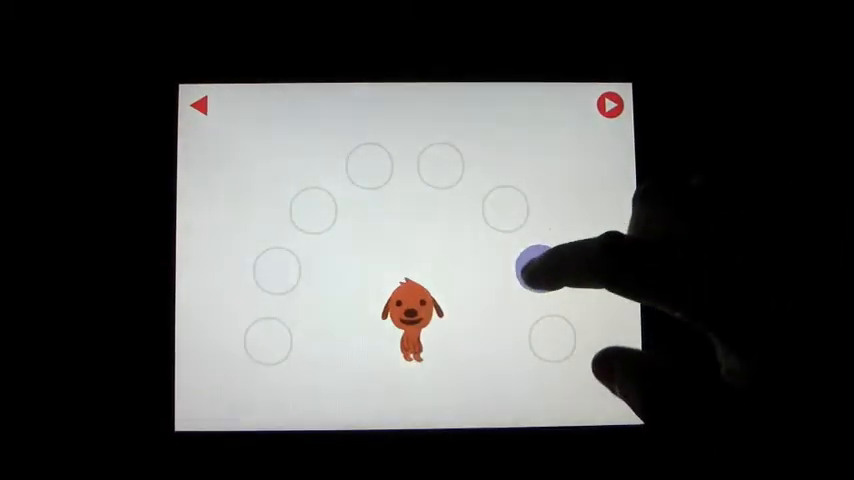